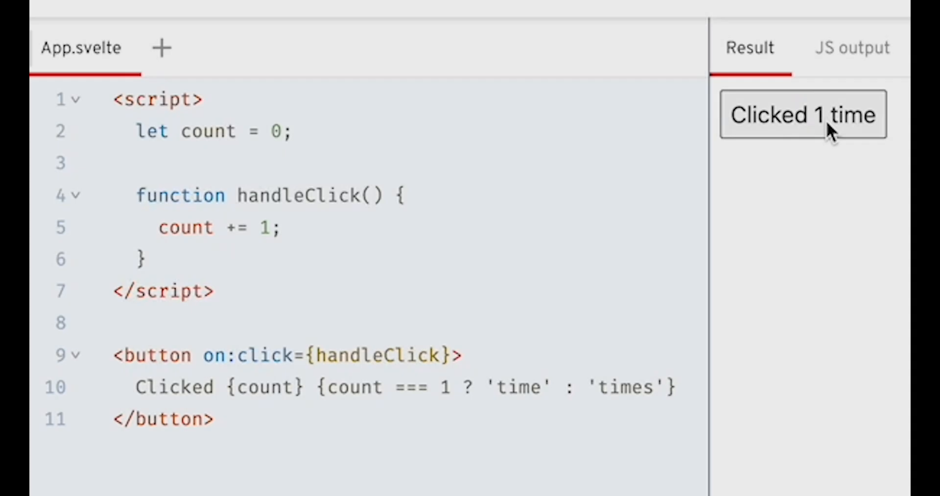
# - Click the preview counter button twice more until it reads 'Clicked 6 times'
pyautogui.click(803, 114)
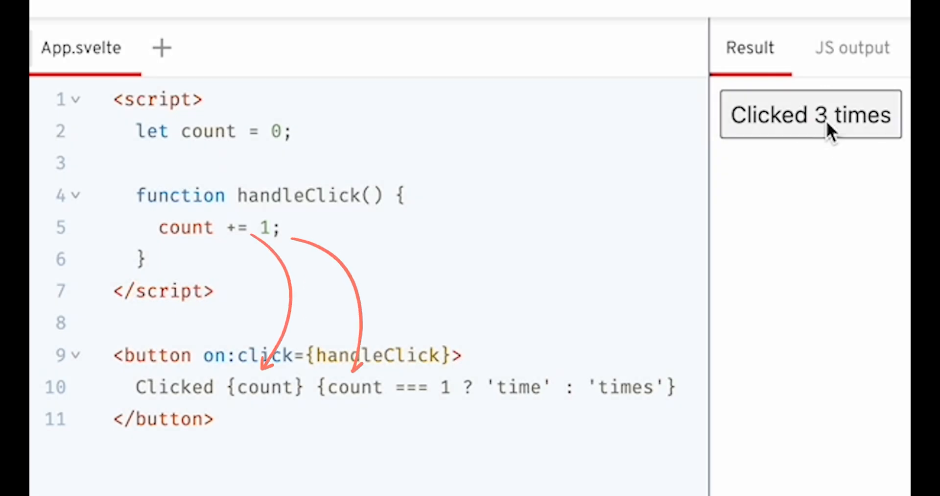
pyautogui.click(810, 114)
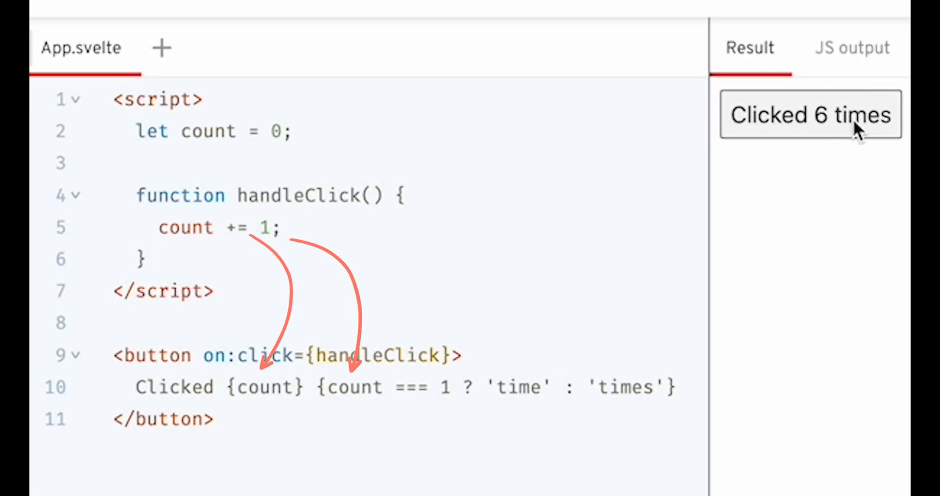